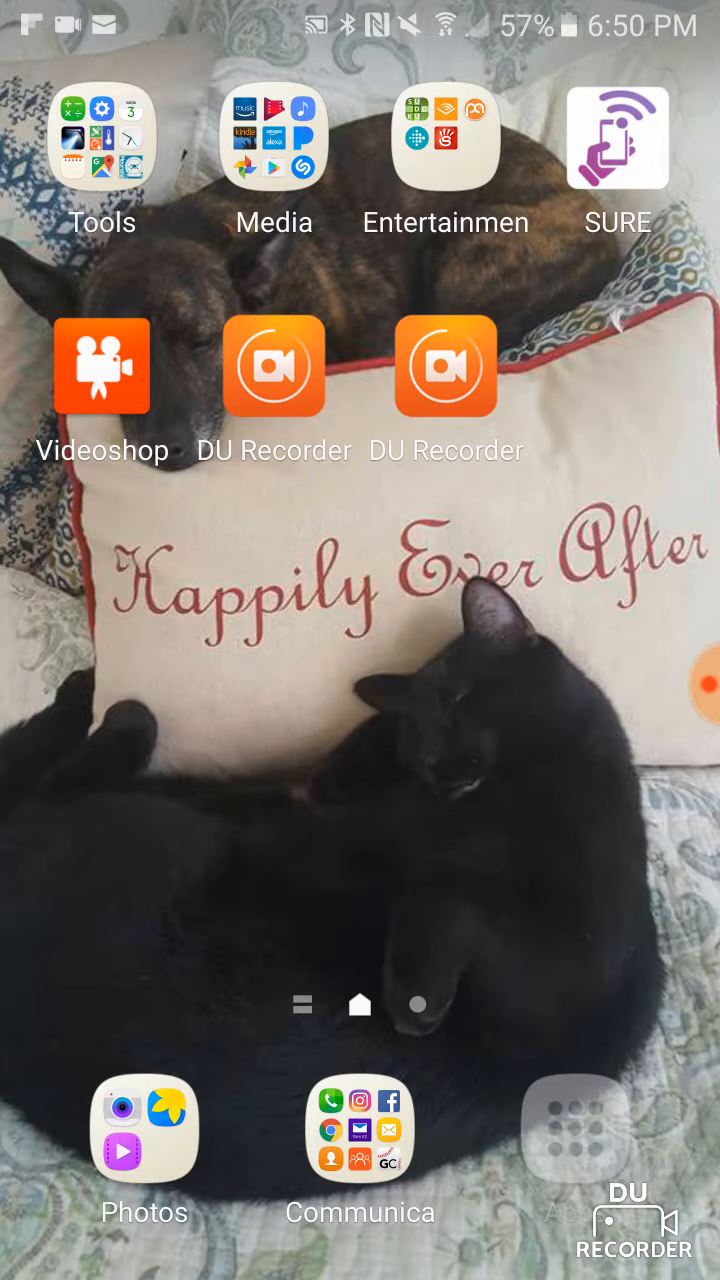
Launch Paper.io from the Android app drawer
click(575, 1128)
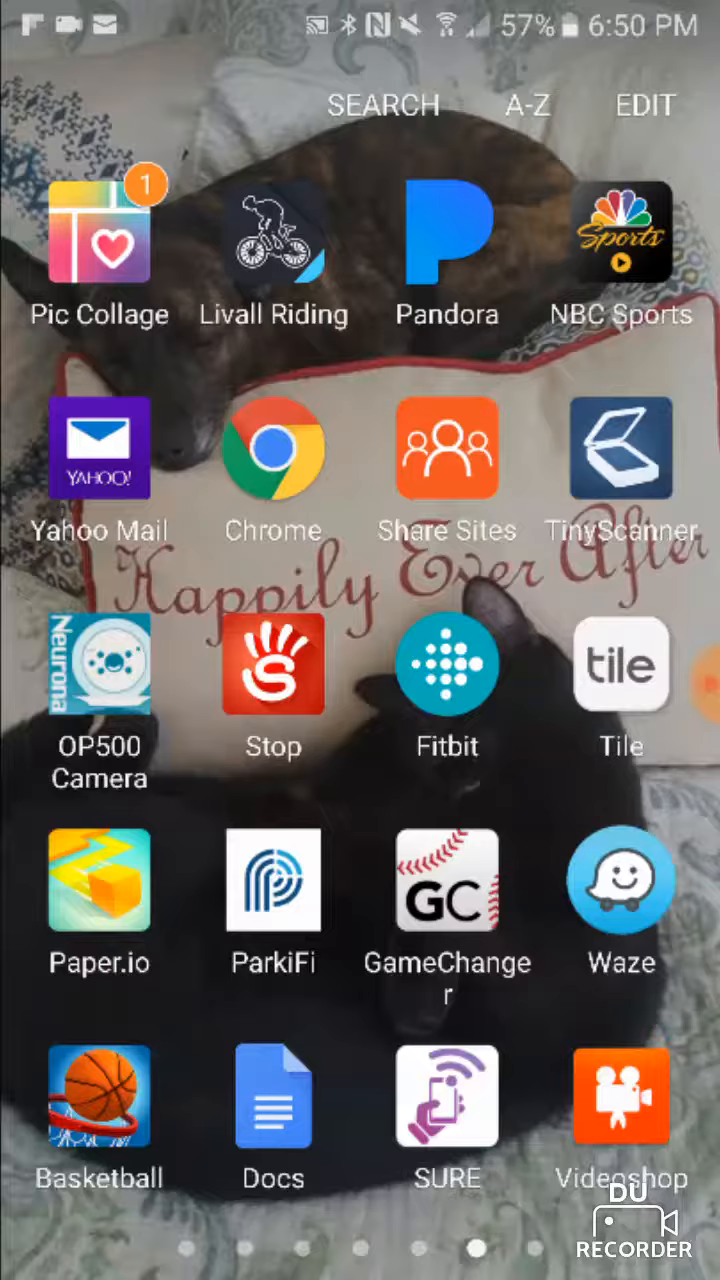
click(99, 880)
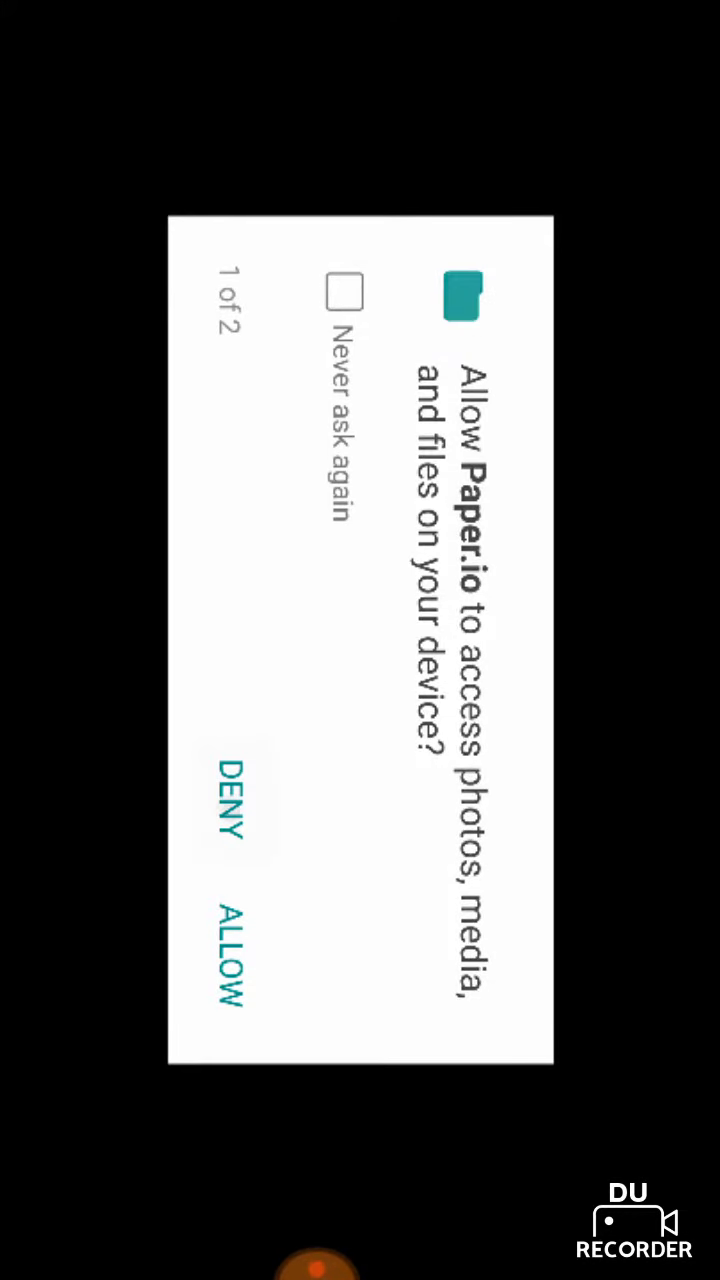
Allow Paper.io file access, then open DU Recorder and bring up its recording controls
click(227, 960)
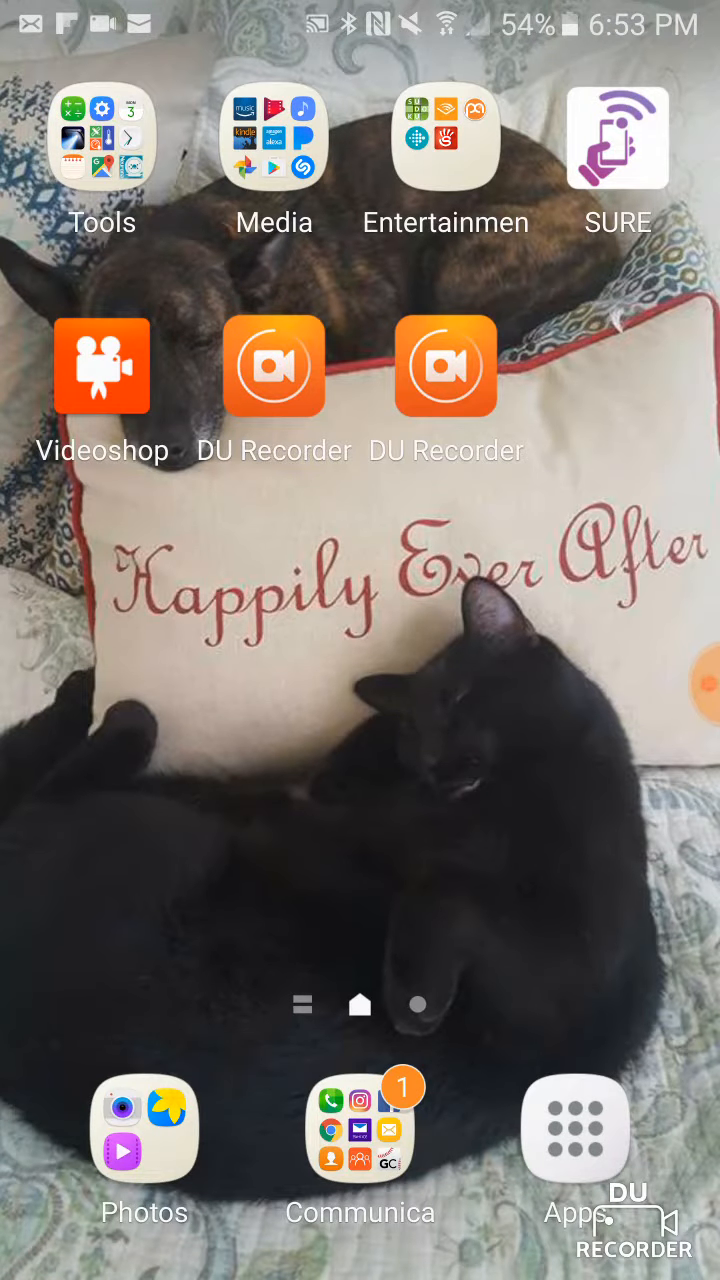
click(274, 366)
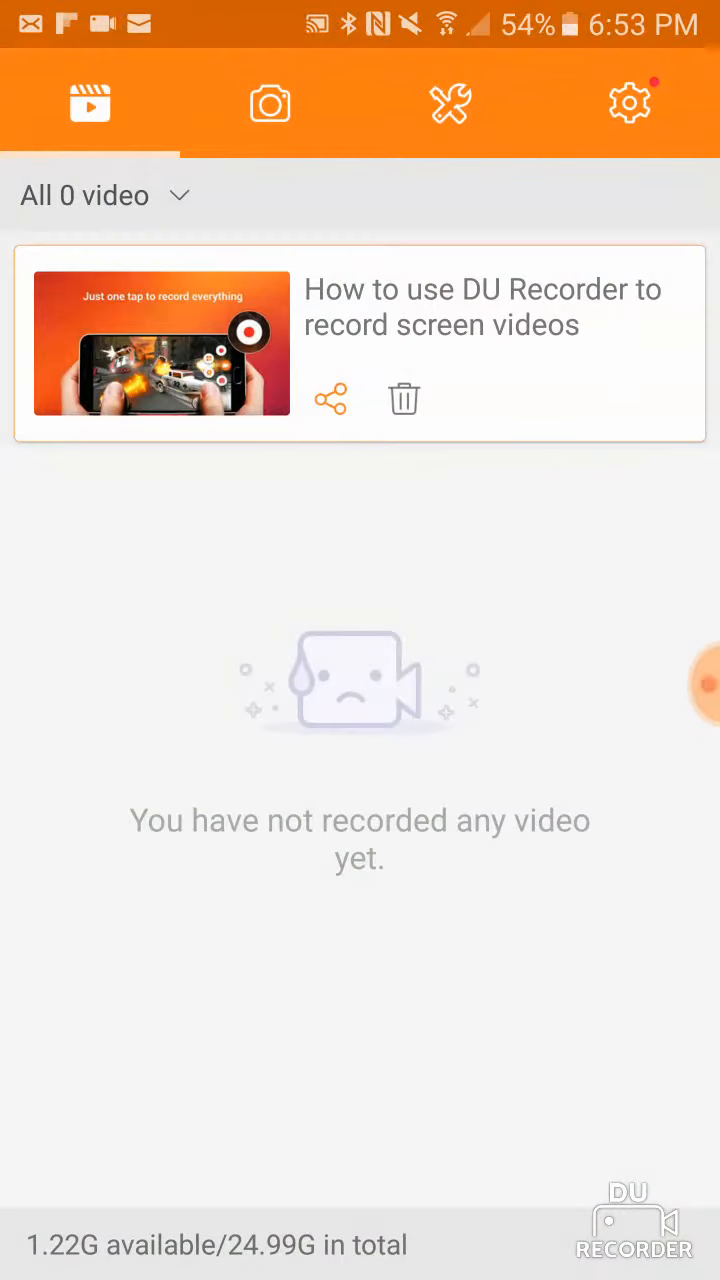
click(680, 684)
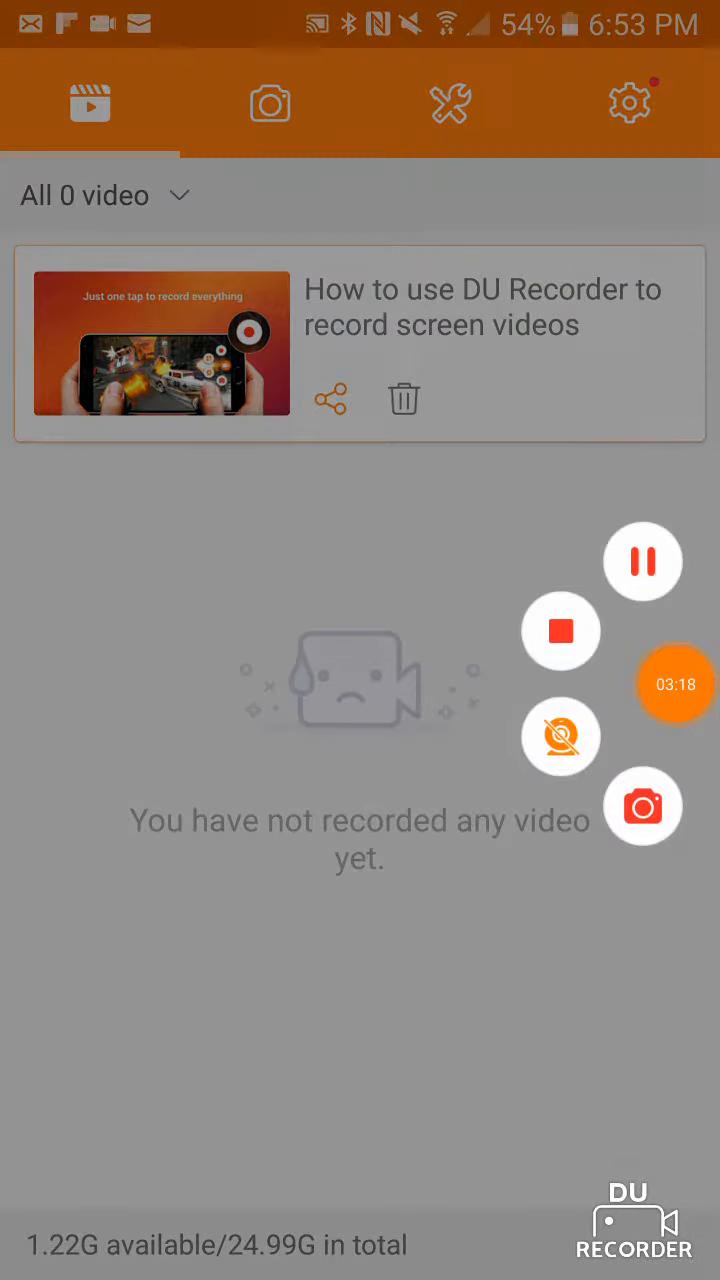